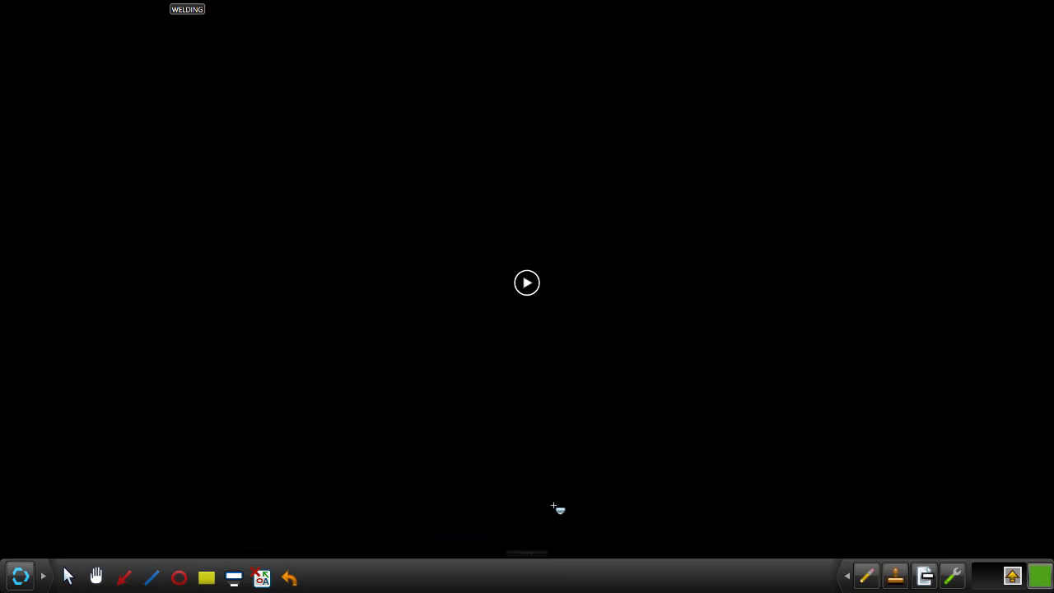
# Step: Start the embedded welding video playing full-screen from its expanded control box
pyautogui.click(527, 283)
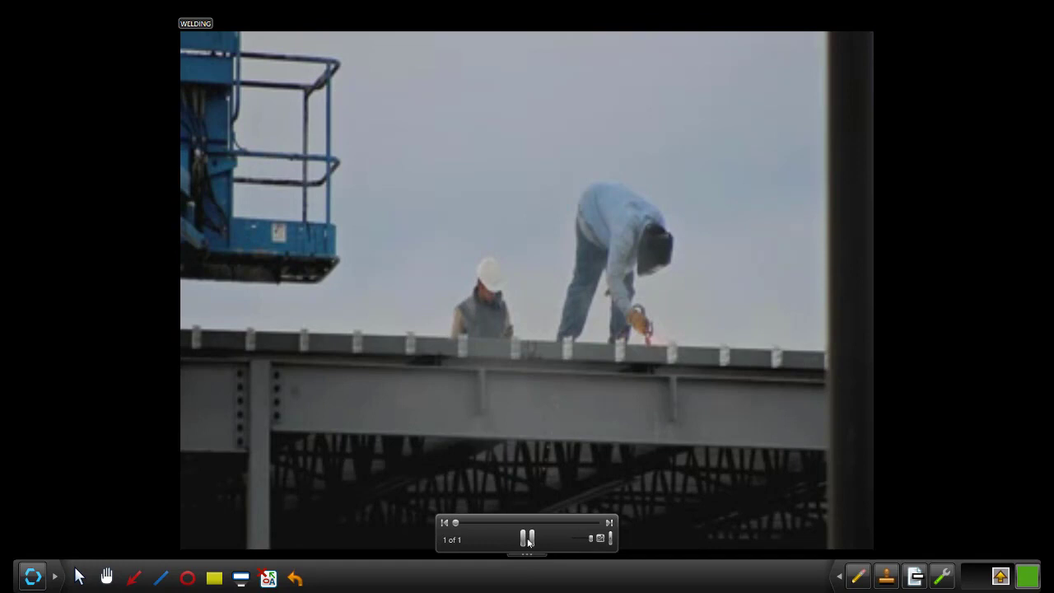